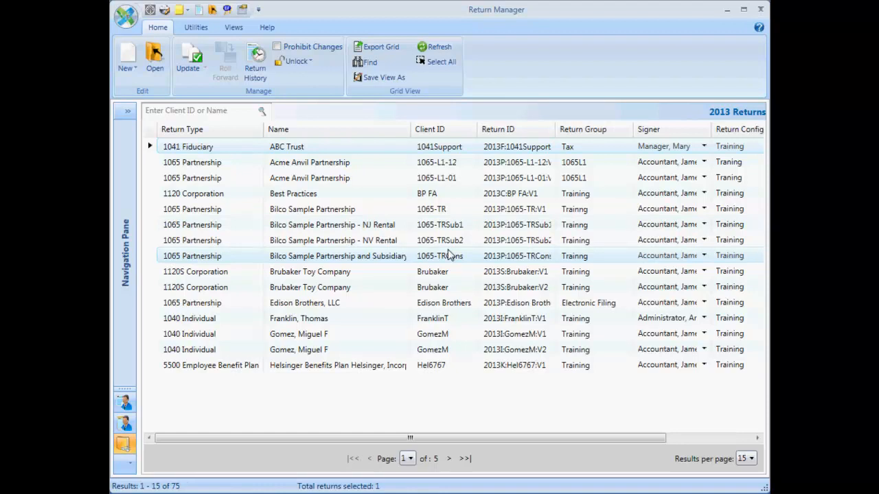
{"action": "left_click", "coordinate": [299, 317]}
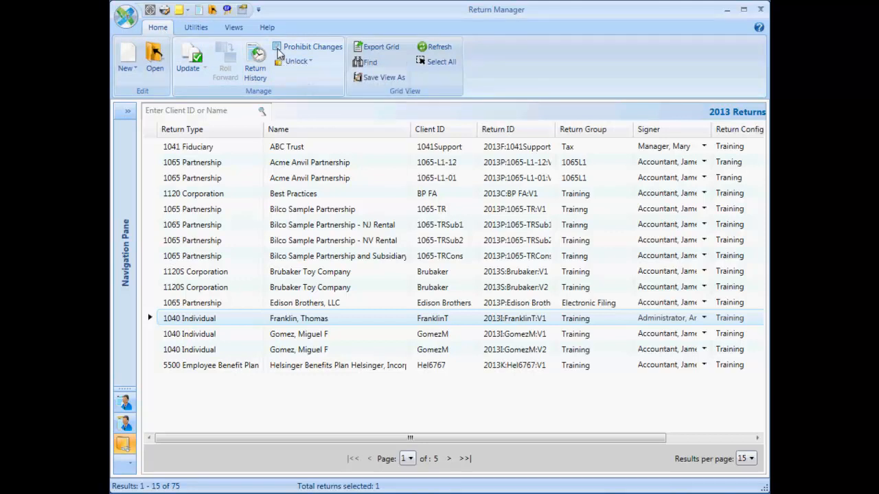
{"action": "left_click", "coordinate": [276, 47]}
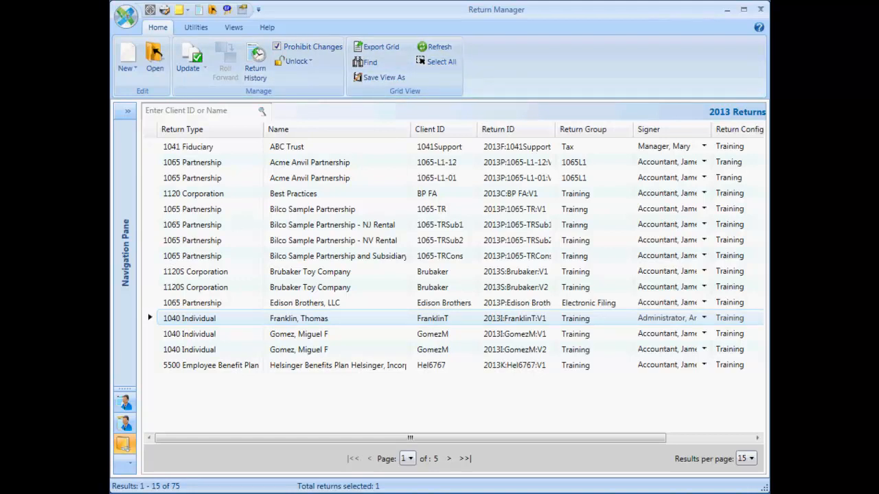
{"action": "double_click", "coordinate": [299, 318]}
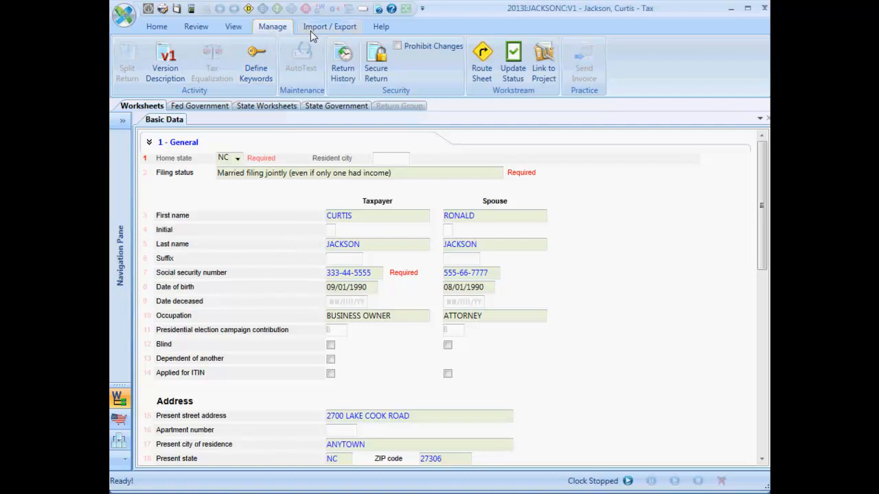
{"action": "left_click", "coordinate": [396, 45]}
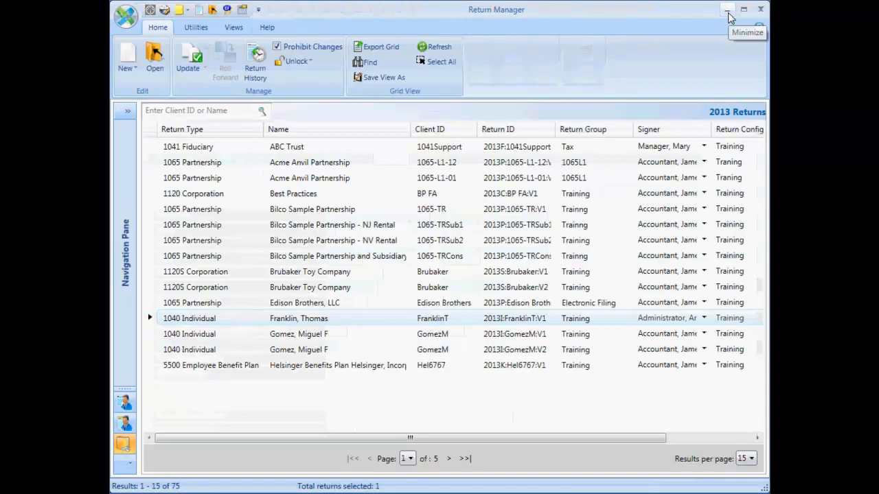
{"action": "mouse_move", "coordinate": [350, 319]}
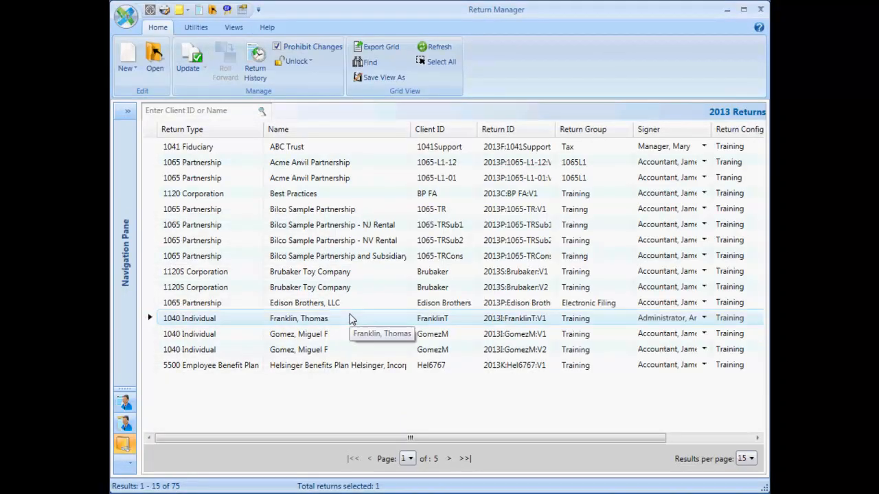